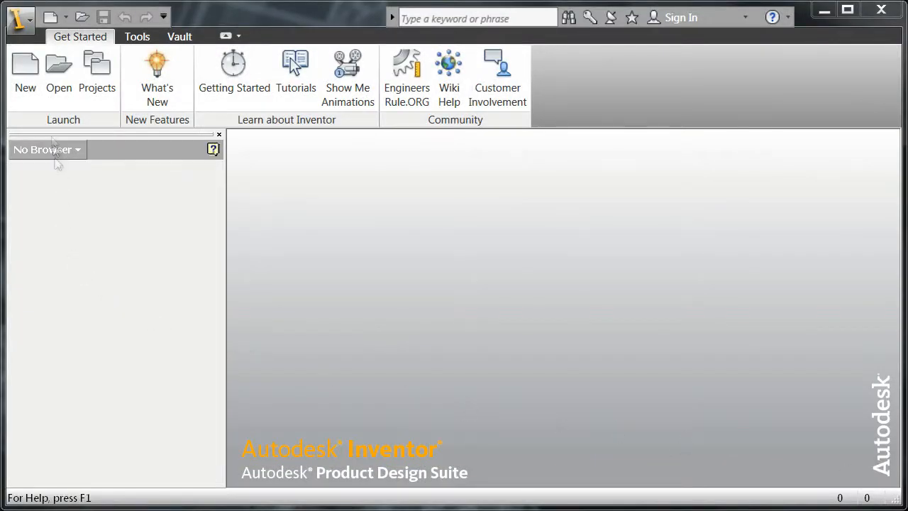
Open the Bolt Connection Ramp assembly file
{"action": "left_click", "coordinate": [59, 71]}
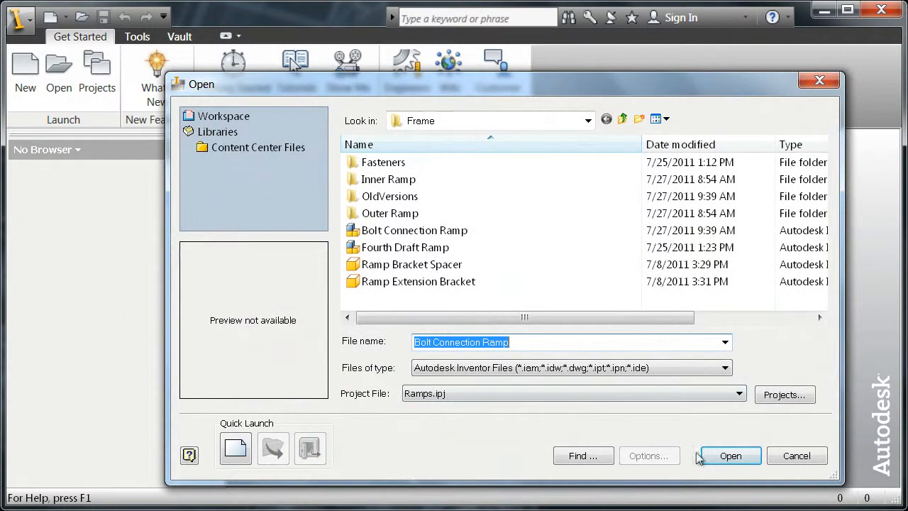
{"action": "left_click", "coordinate": [730, 455]}
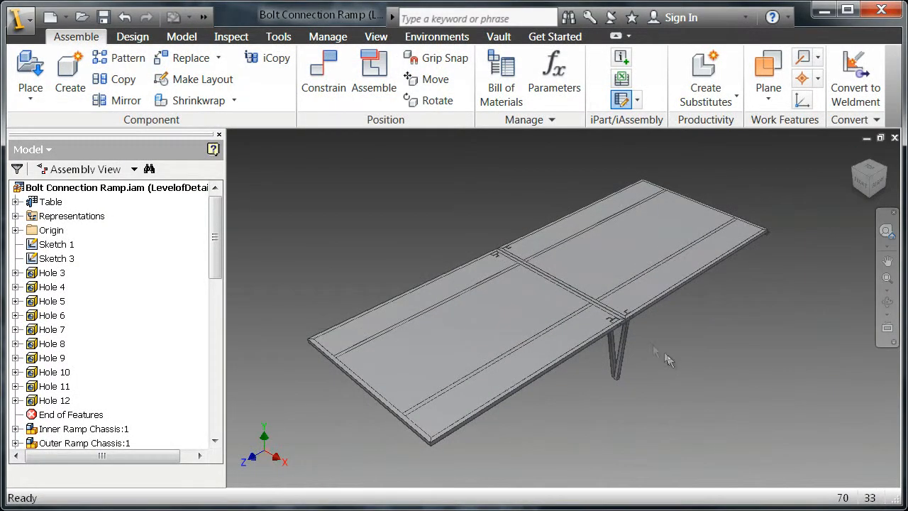
Start a By hole bolted connection using the frame tube face as the start plane
{"action": "scroll", "scroll_direction": "up", "scroll_amount": 3}
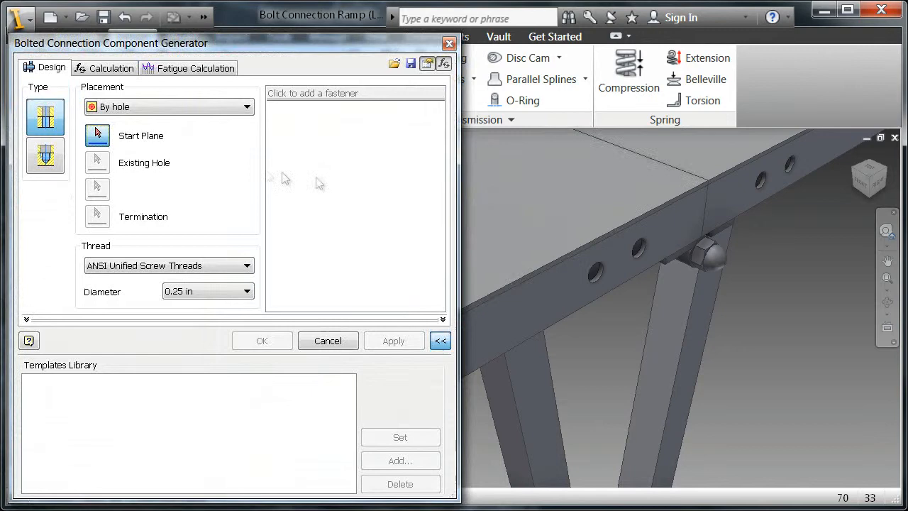
{"action": "left_click", "coordinate": [440, 341]}
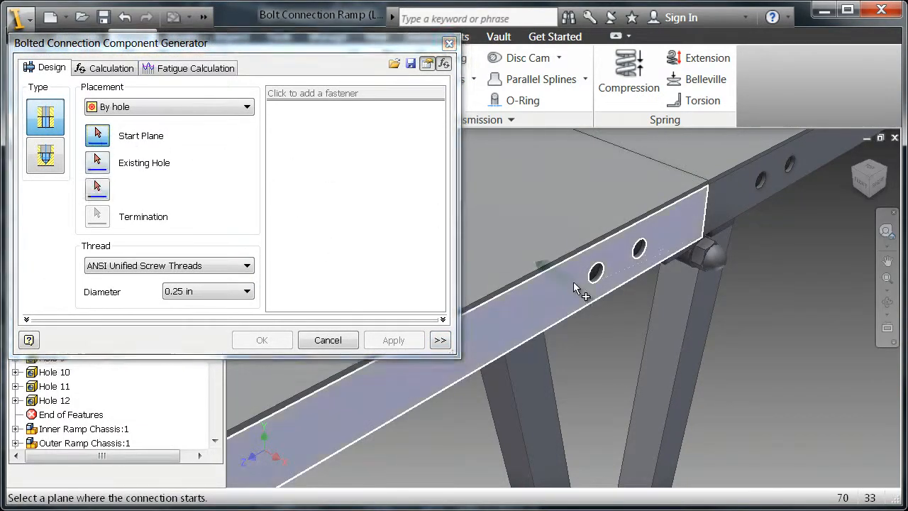
{"action": "left_click", "coordinate": [595, 272]}
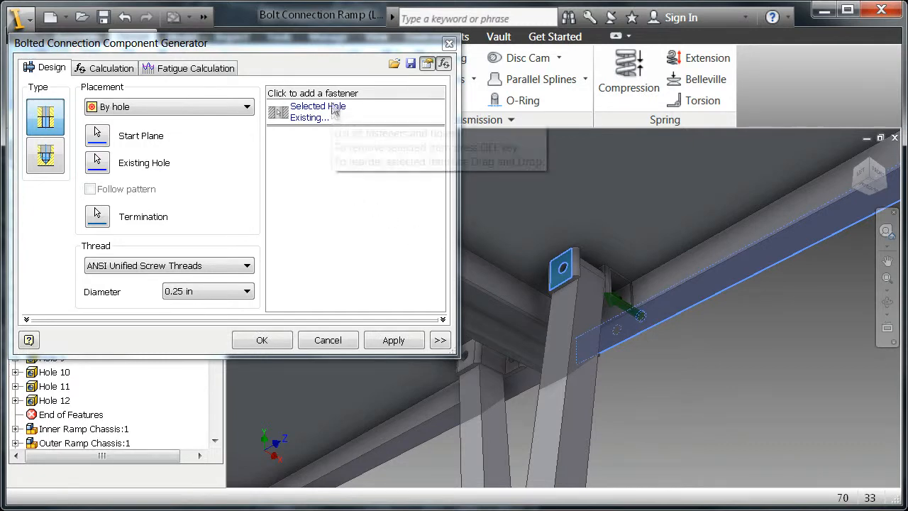
Stack a 1/4-20 UNC hex bolt, plain washers and prevailing torque hex nut, then save as template
{"action": "left_click", "coordinate": [312, 93]}
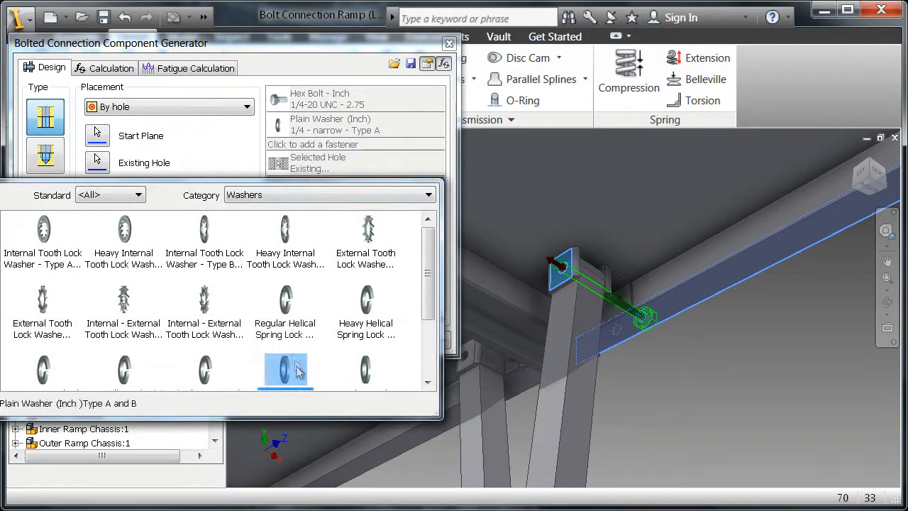
{"action": "double_click", "coordinate": [285, 369]}
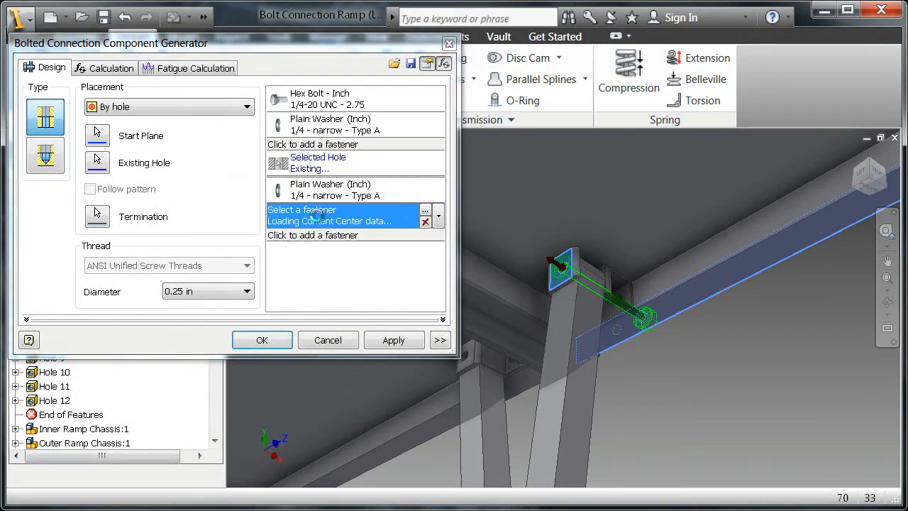
{"action": "left_click", "coordinate": [438, 215]}
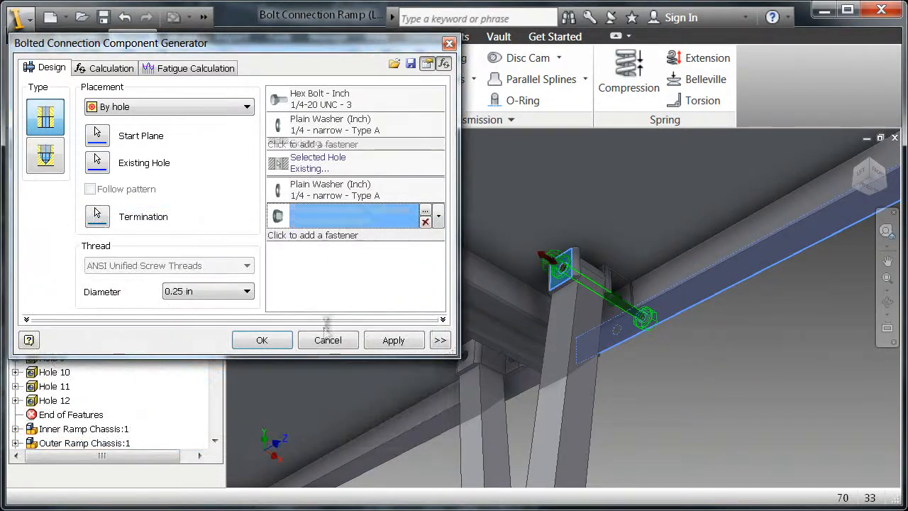
{"action": "left_click", "coordinate": [440, 339]}
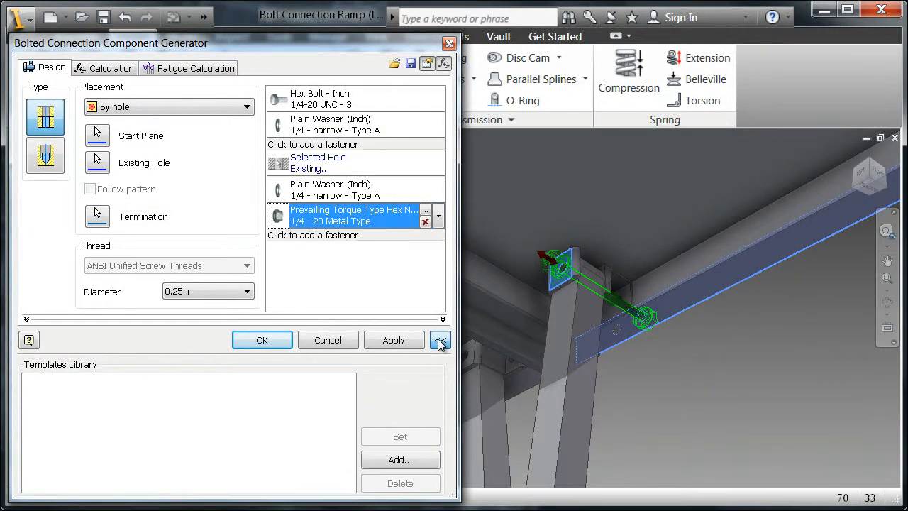
{"action": "left_click", "coordinate": [400, 459]}
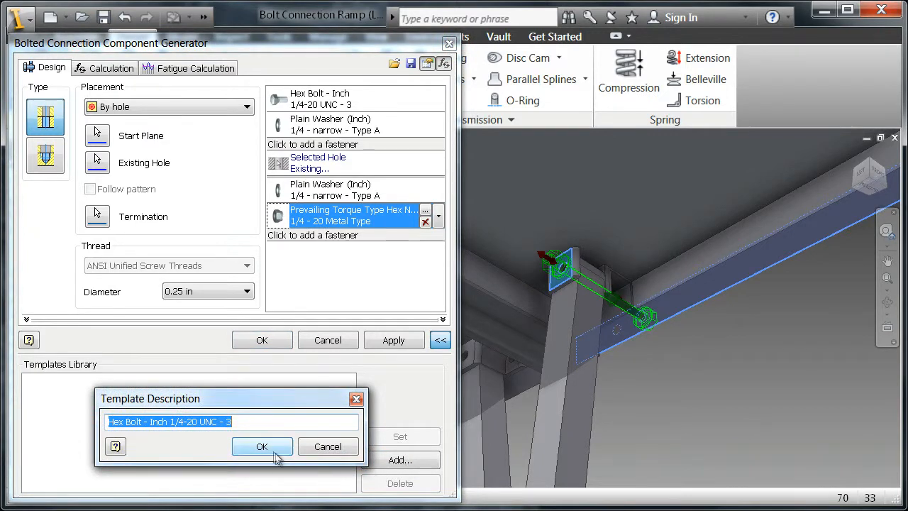
Confirm the template description, accept the connection, and confirm its file name
{"action": "left_click", "coordinate": [261, 446]}
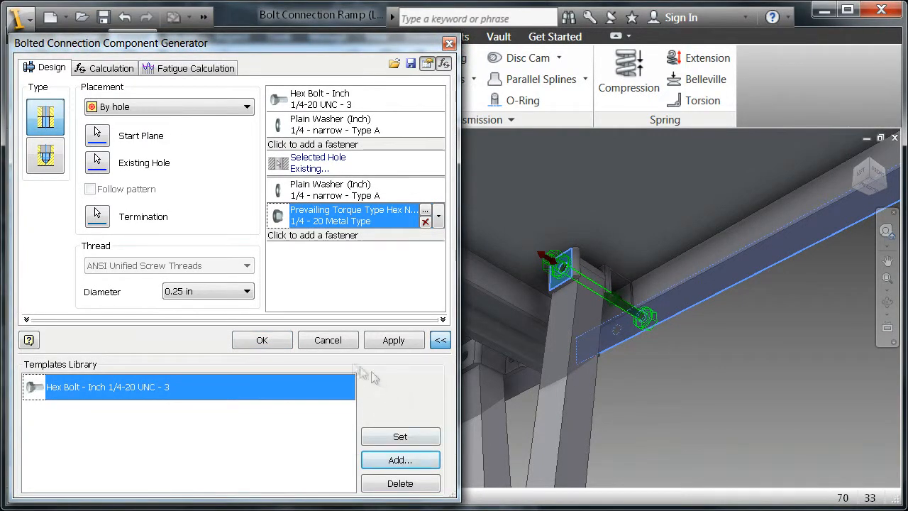
{"action": "left_click", "coordinate": [260, 340]}
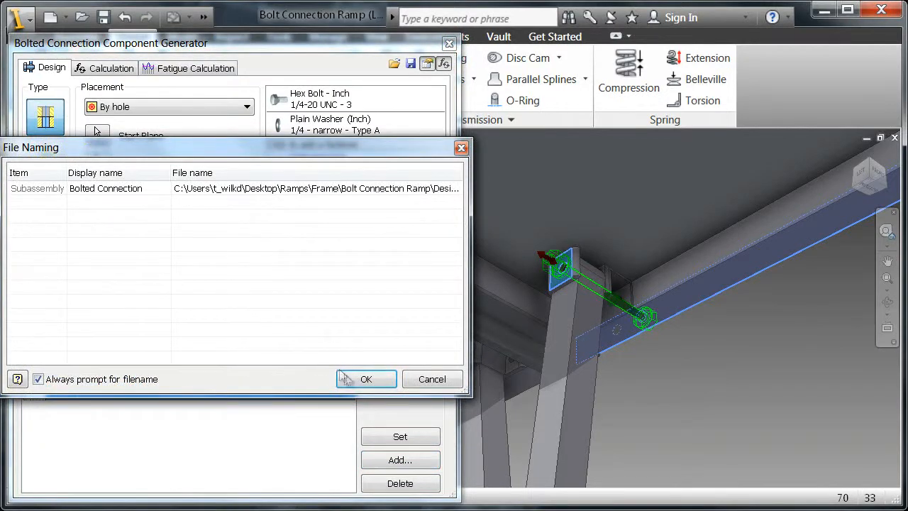
{"action": "left_click", "coordinate": [366, 379]}
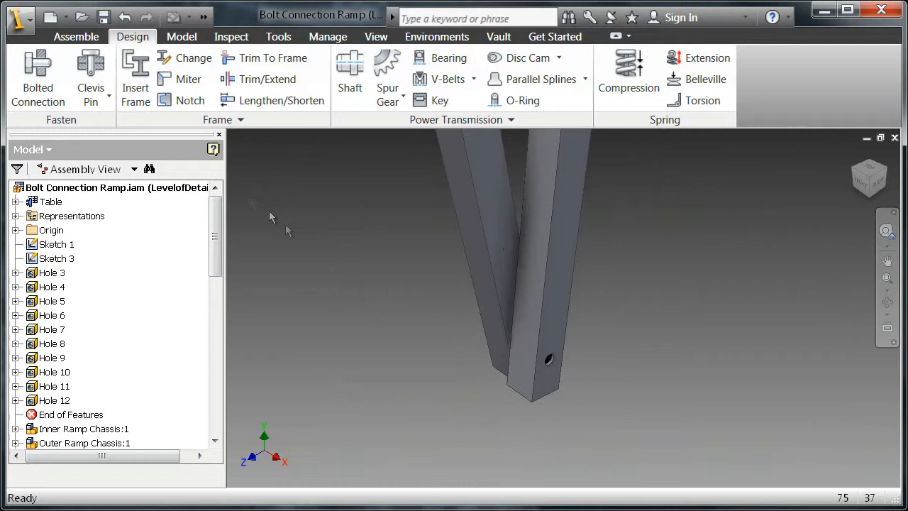
Bolt the crossed leg tubes using the Hex Bolt - Inch 1/4-20 UNC - 3 template
{"action": "left_click", "coordinate": [37, 78]}
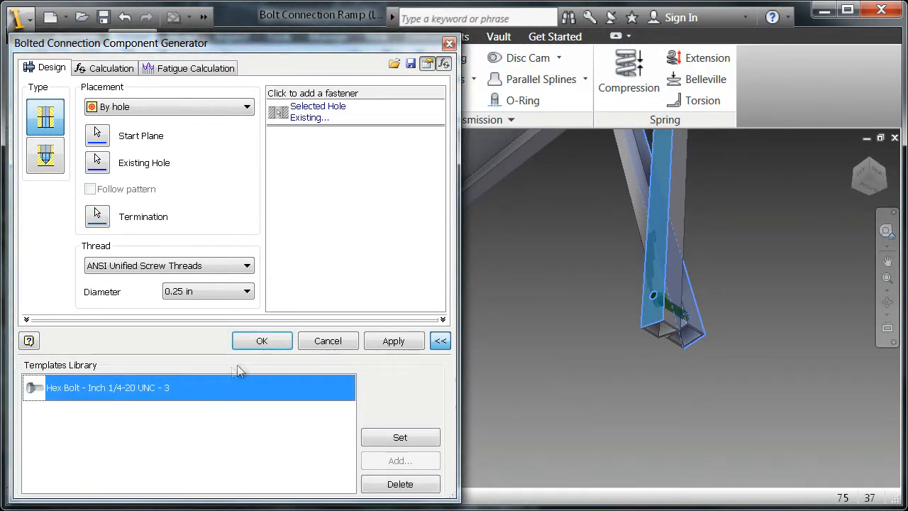
{"action": "left_click", "coordinate": [399, 437]}
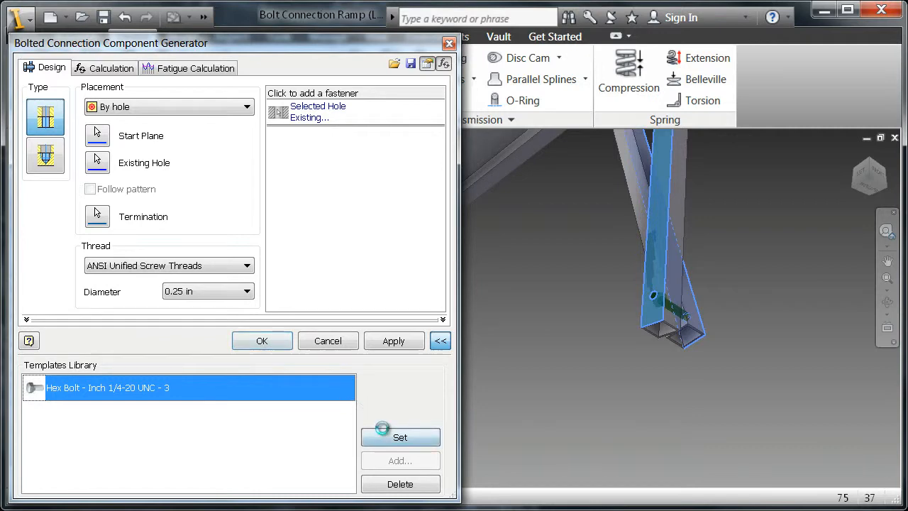
{"action": "left_click", "coordinate": [400, 437]}
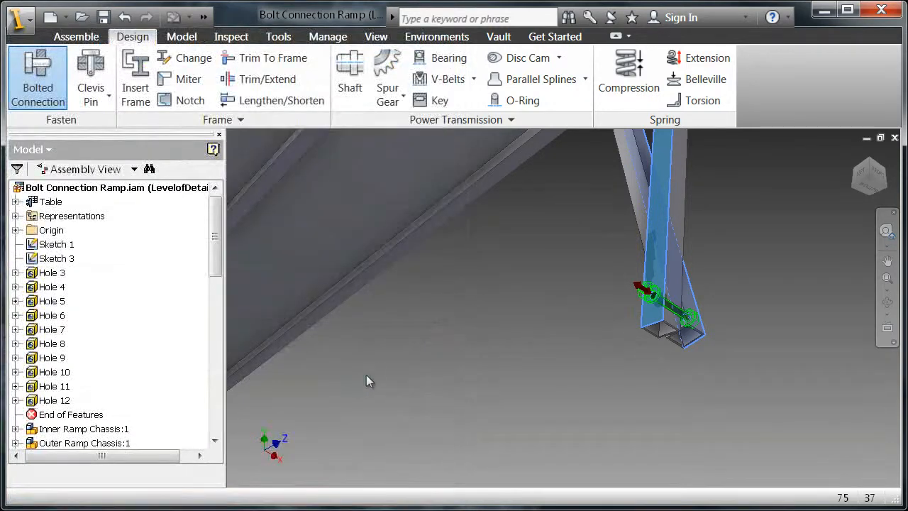
{"action": "left_click", "coordinate": [367, 375]}
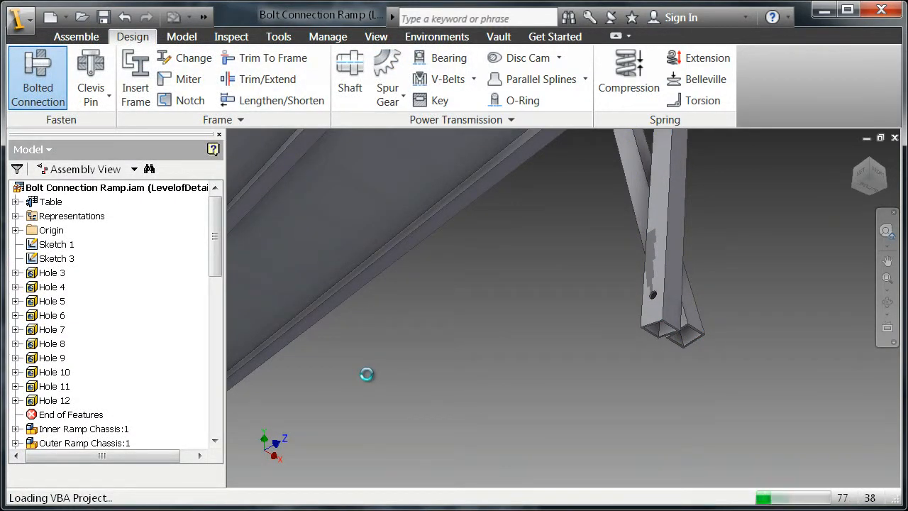